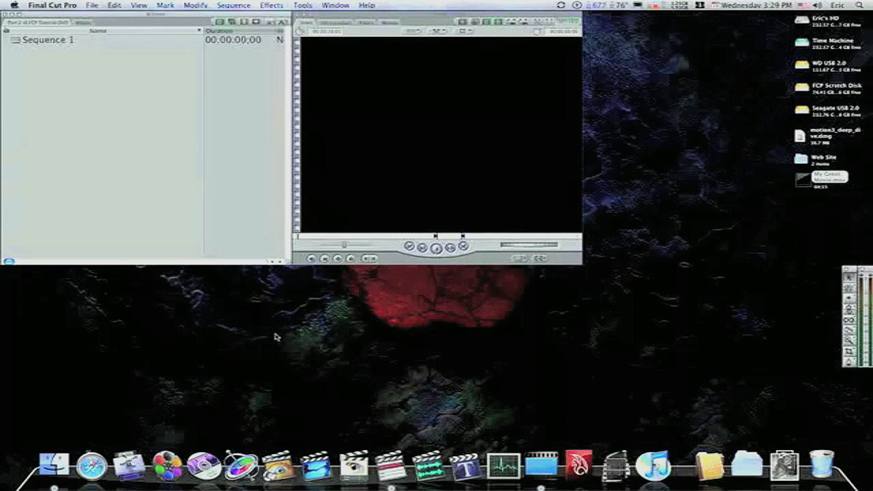
{"action": "mouse_move", "coordinate": [578, 145]}
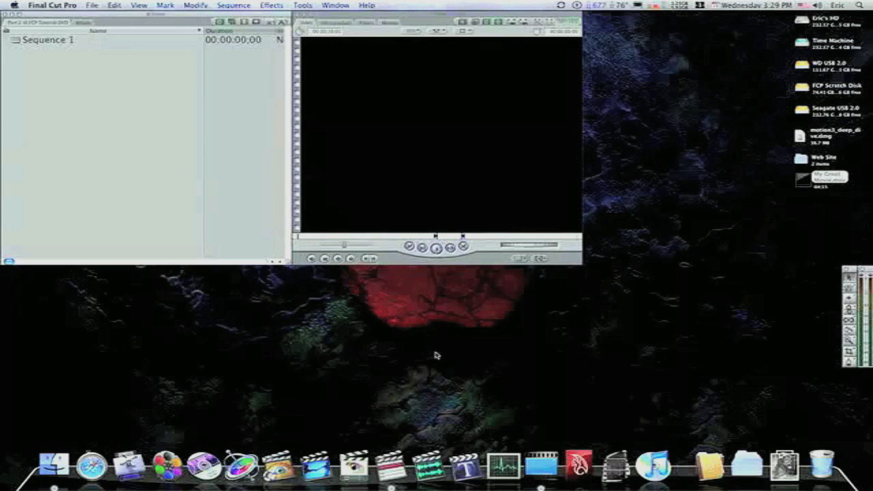
{"action": "mouse_move", "coordinate": [634, 289]}
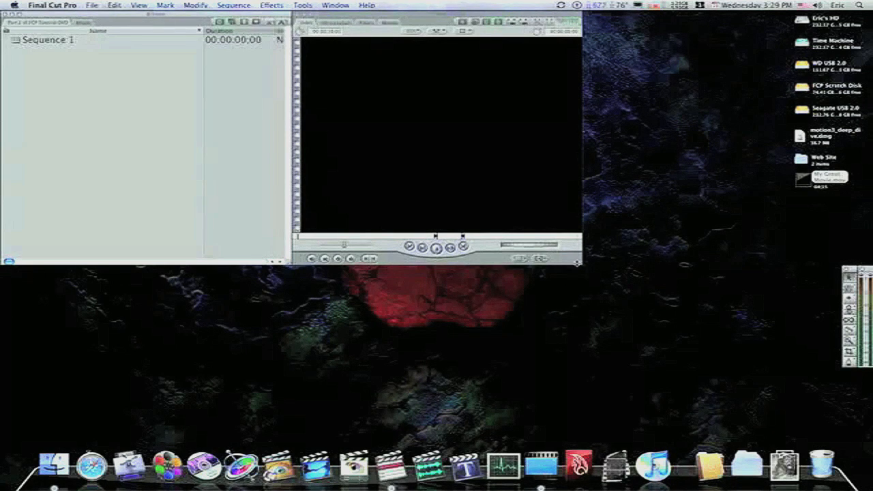
{"action": "mouse_move", "coordinate": [558, 224]}
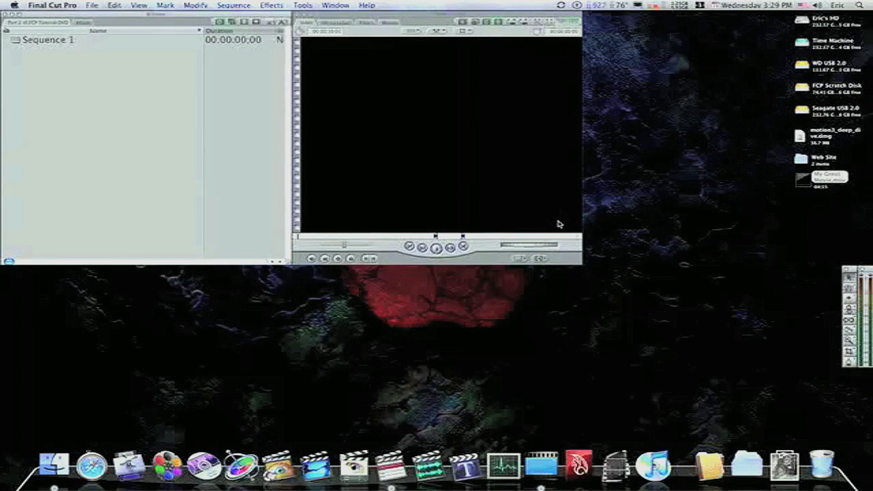
{"action": "mouse_move", "coordinate": [405, 231]}
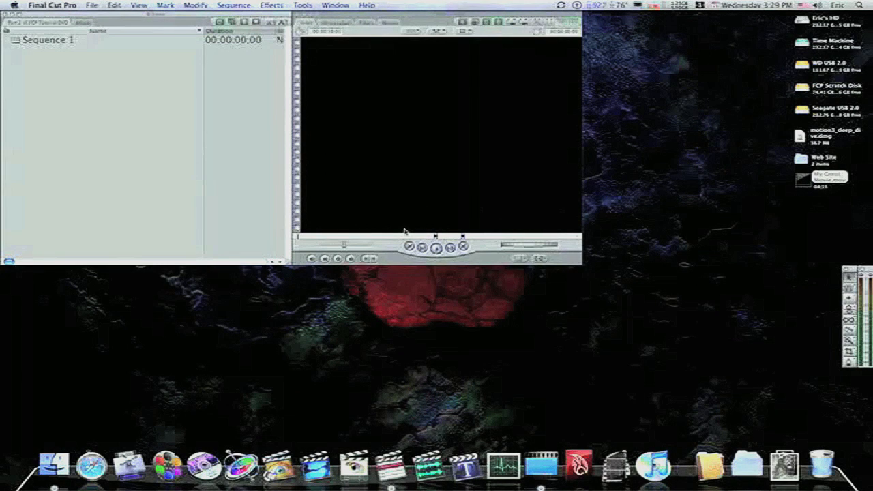
{"action": "mouse_move", "coordinate": [402, 230]}
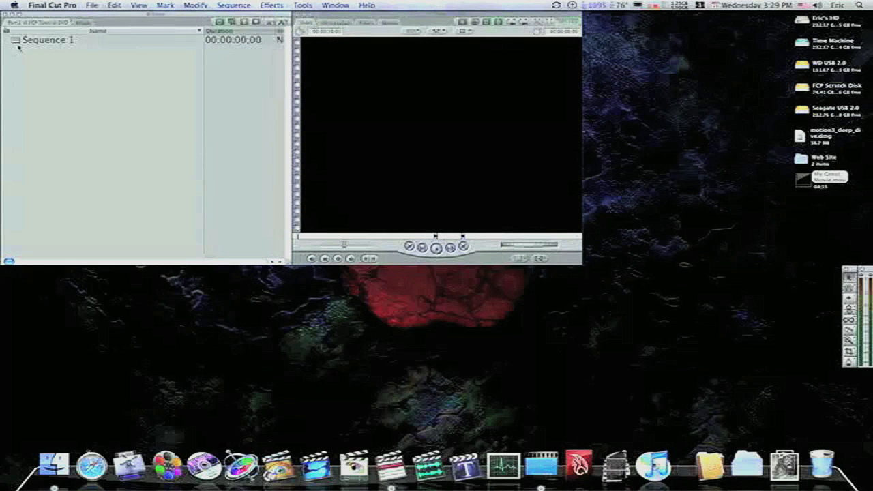
Open Sequence 1 and bring the tutorial project's tab to the front.
{"action": "double_click", "coordinate": [48, 40]}
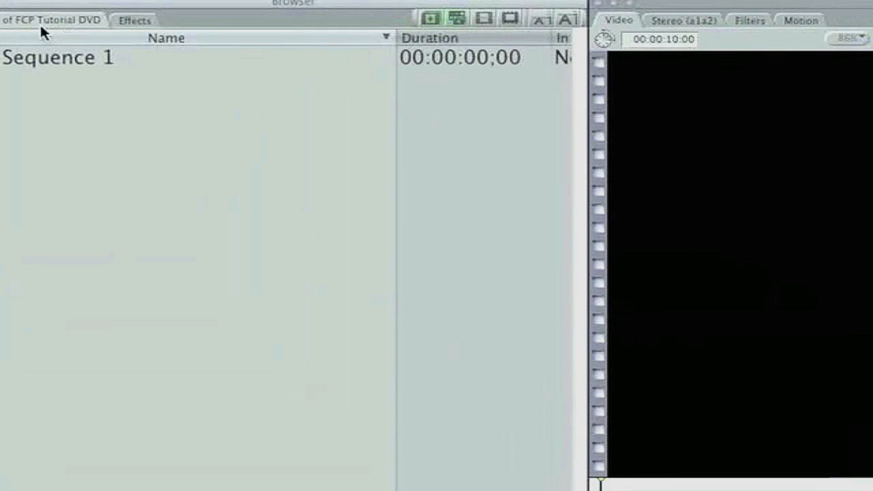
{"action": "mouse_move", "coordinate": [35, 28]}
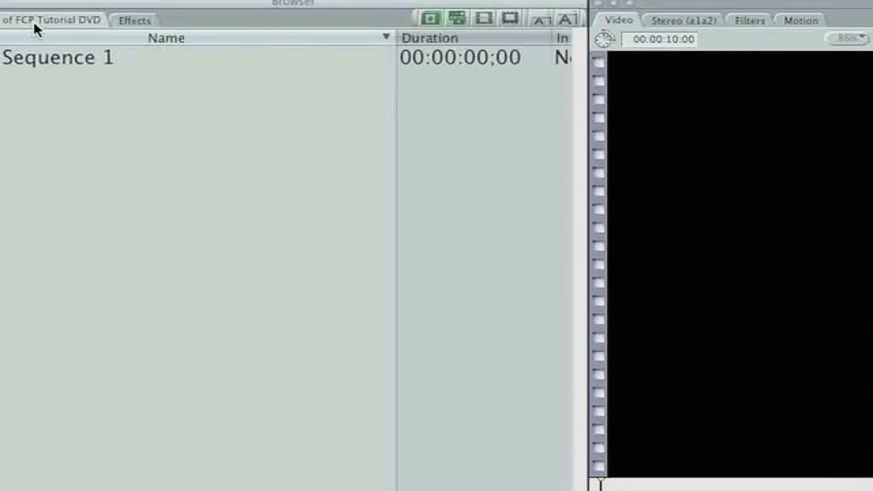
{"action": "left_click", "coordinate": [135, 20]}
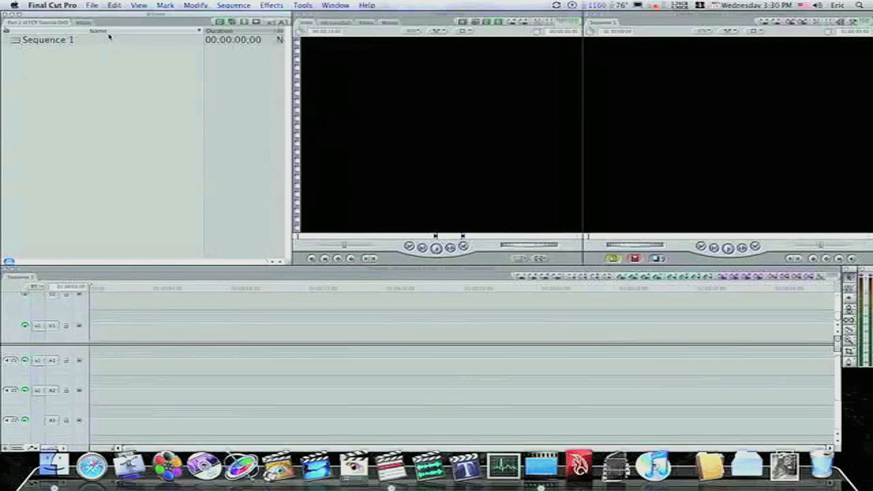
Add Sequence 2 using the DV NTSC 48 kHz preset and open its timeline.
{"action": "left_click", "coordinate": [92, 5]}
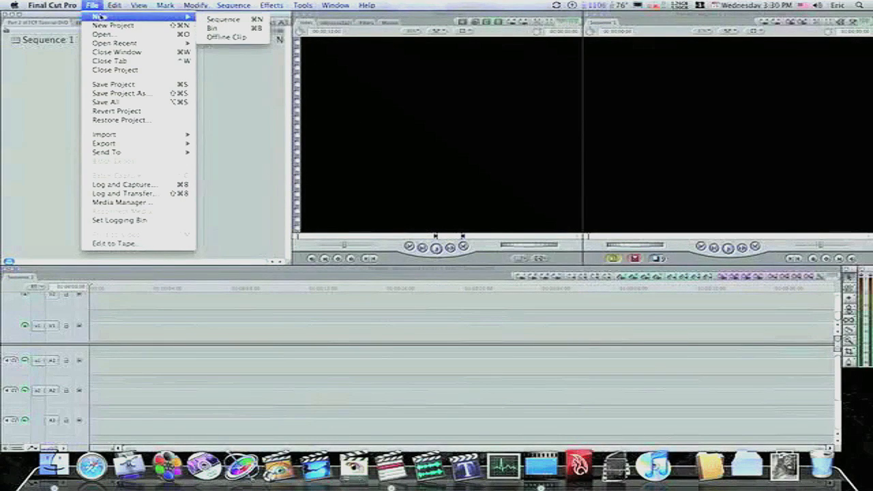
{"action": "mouse_move", "coordinate": [223, 19]}
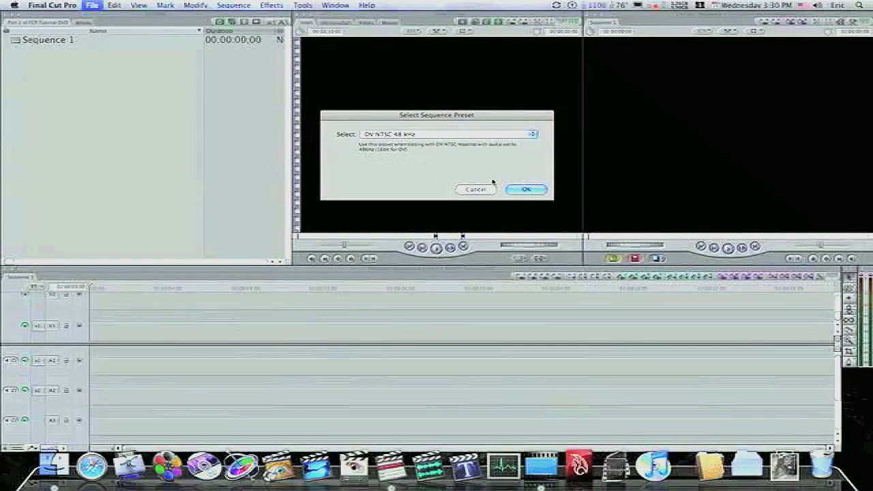
{"action": "left_click", "coordinate": [526, 189]}
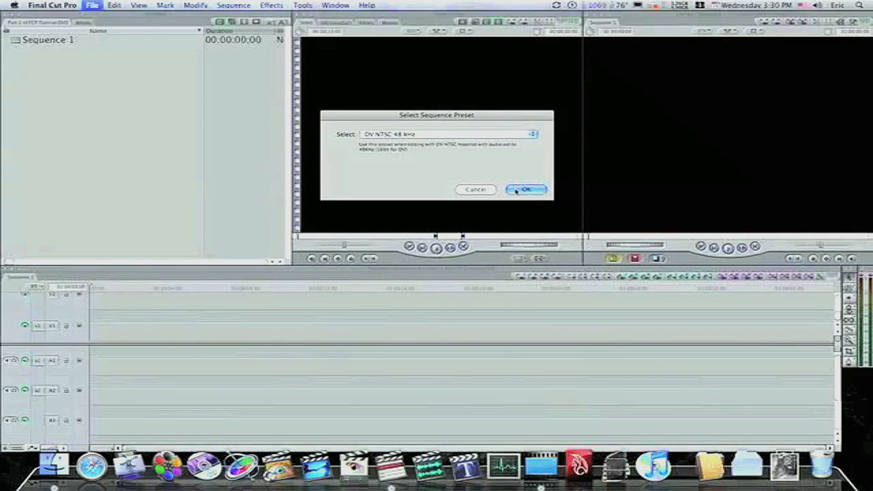
{"action": "left_click", "coordinate": [525, 189]}
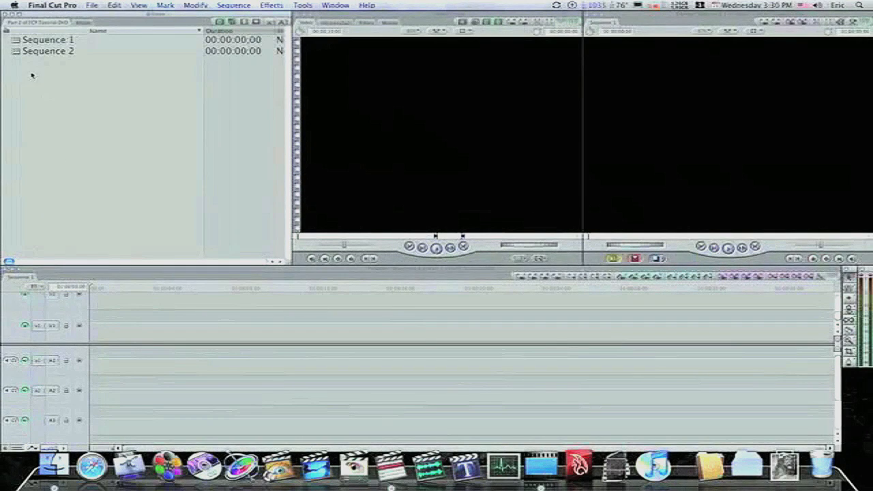
{"action": "double_click", "coordinate": [47, 51]}
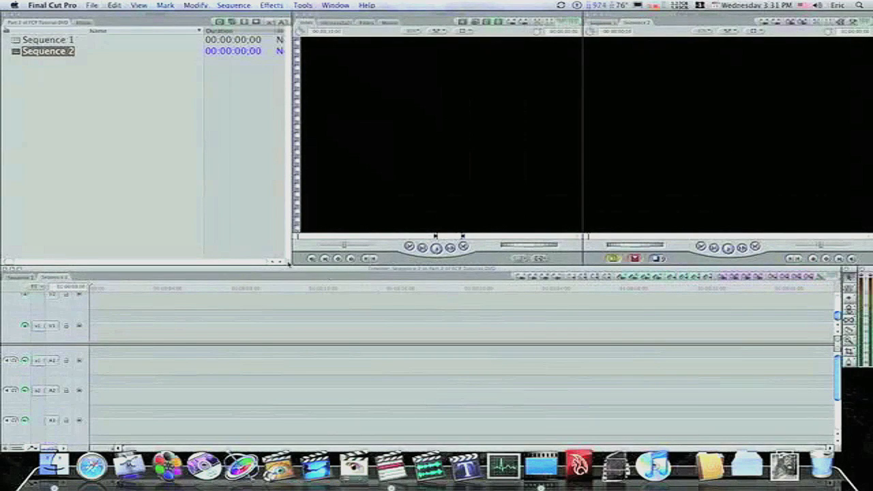
Make Sequence 1 the active timeline again and bring up the File menu for importing.
{"action": "left_click", "coordinate": [48, 39]}
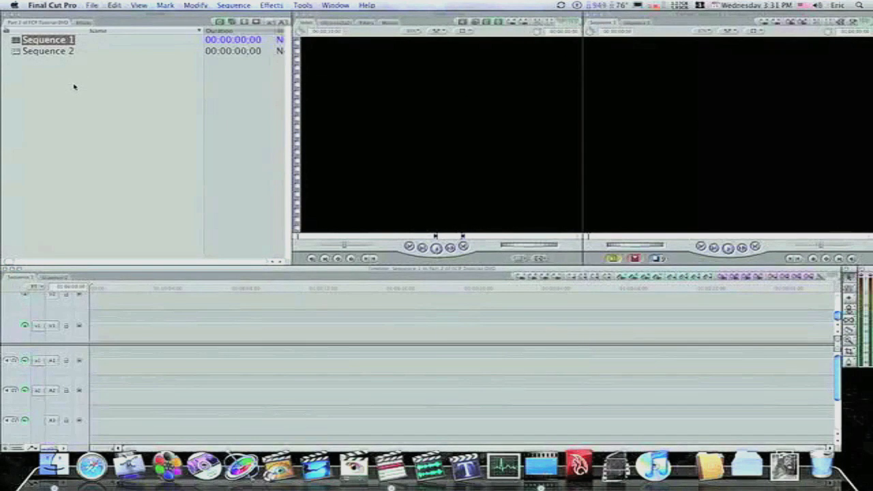
{"action": "left_click", "coordinate": [92, 5]}
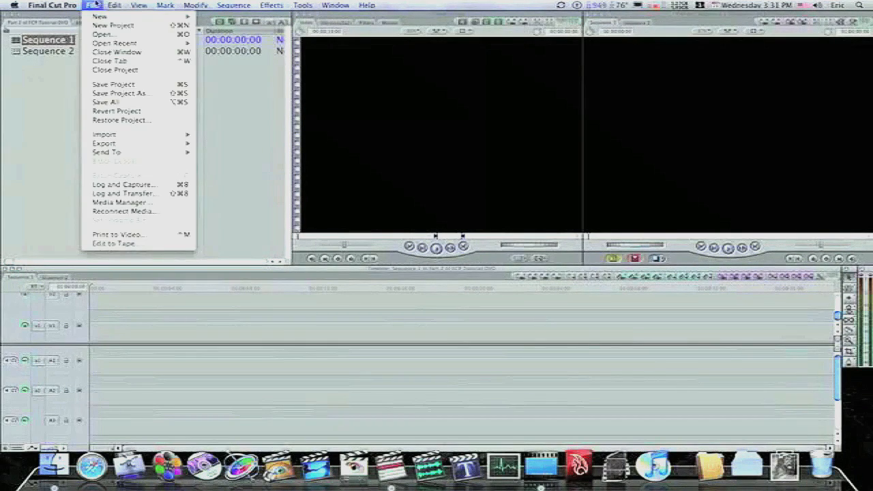
{"action": "mouse_move", "coordinate": [104, 133]}
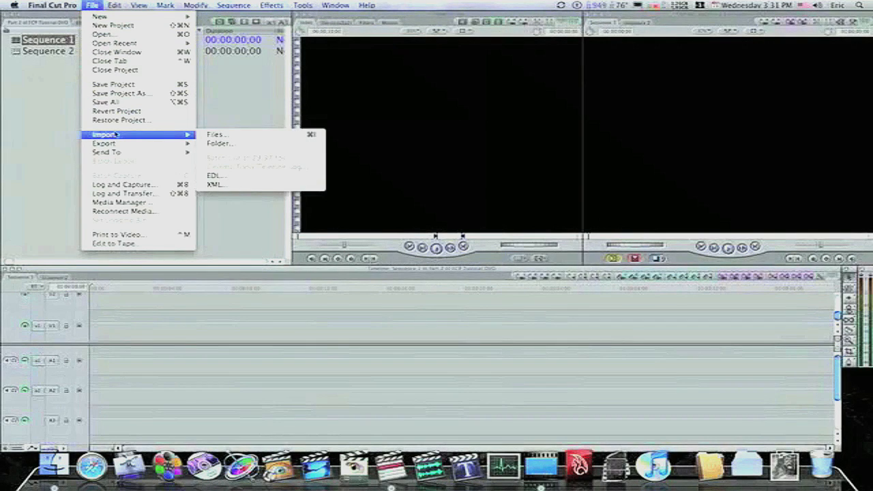
{"action": "mouse_move", "coordinate": [220, 143]}
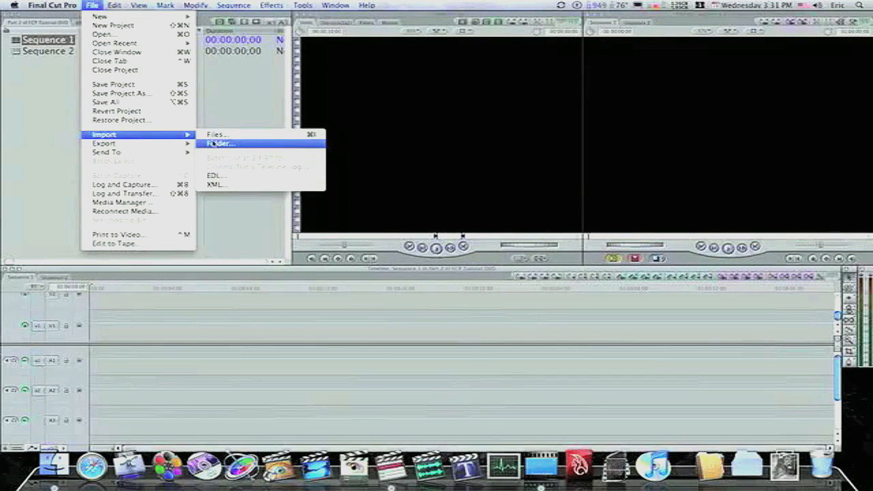
{"action": "mouse_move", "coordinate": [217, 185]}
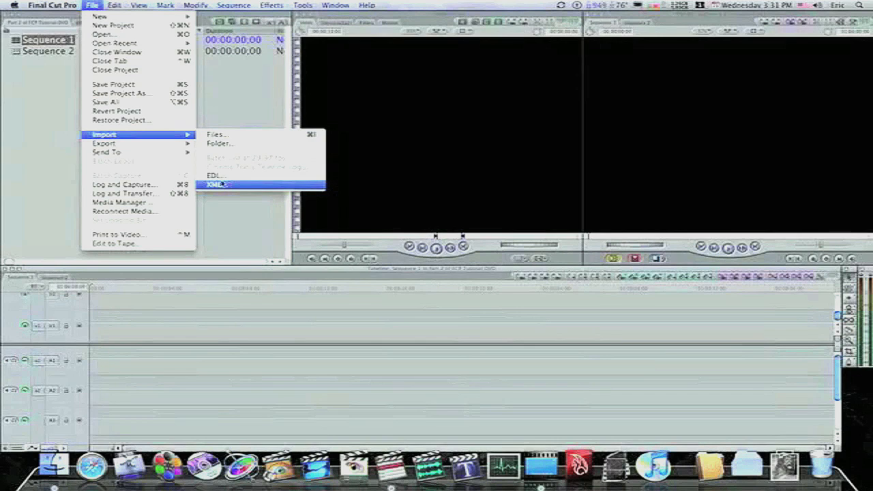
{"action": "mouse_move", "coordinate": [218, 143]}
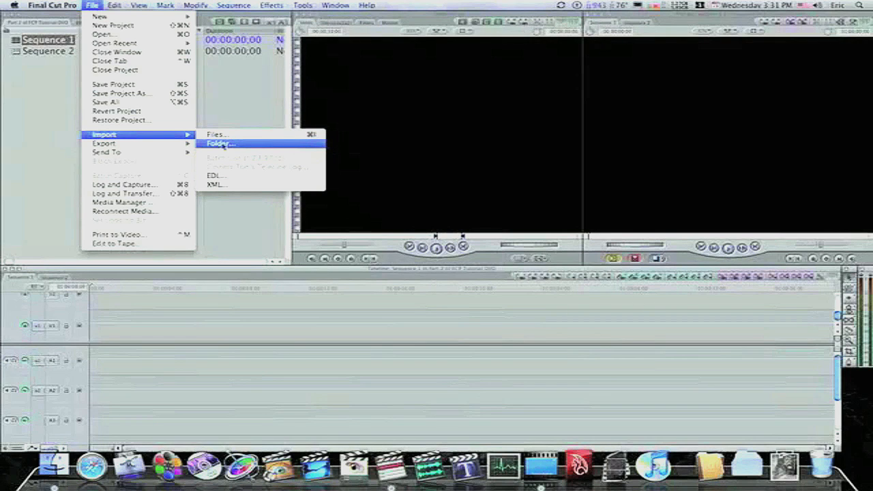
Import the FCP folder from the Desktop via Import > Folder.
{"action": "left_click", "coordinate": [220, 143]}
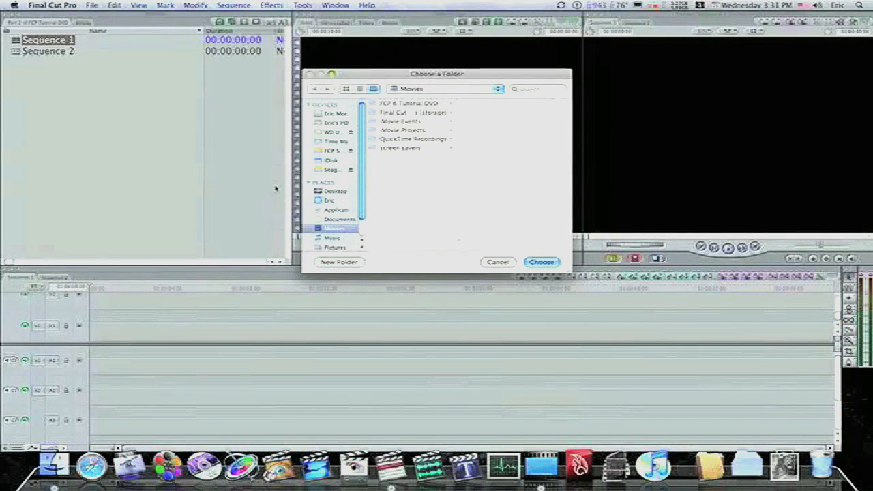
{"action": "left_click", "coordinate": [335, 191]}
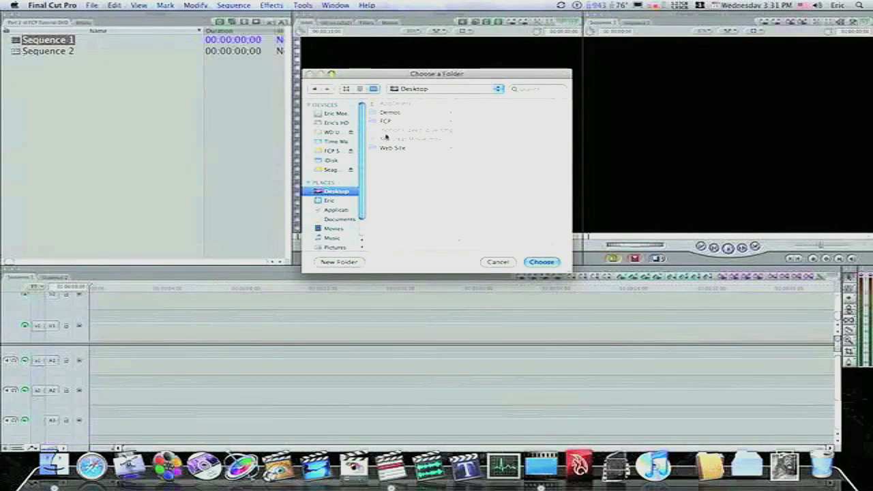
{"action": "left_click", "coordinate": [541, 262]}
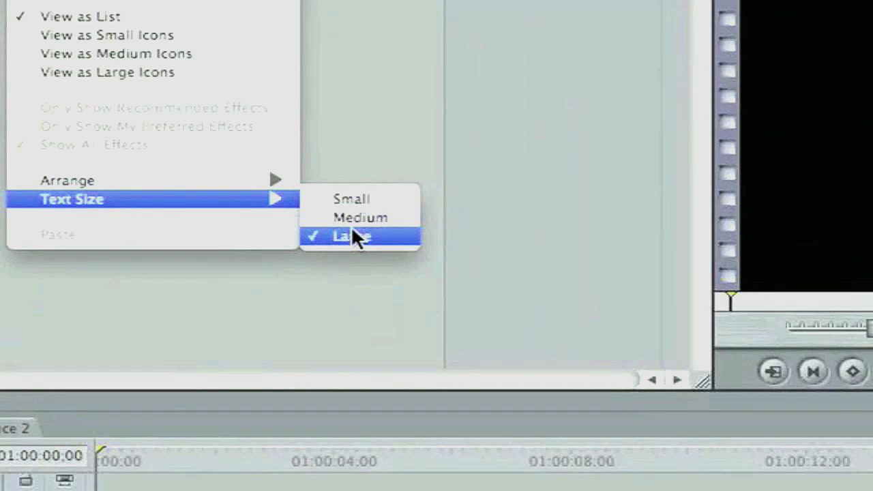
{"action": "left_click", "coordinate": [351, 236]}
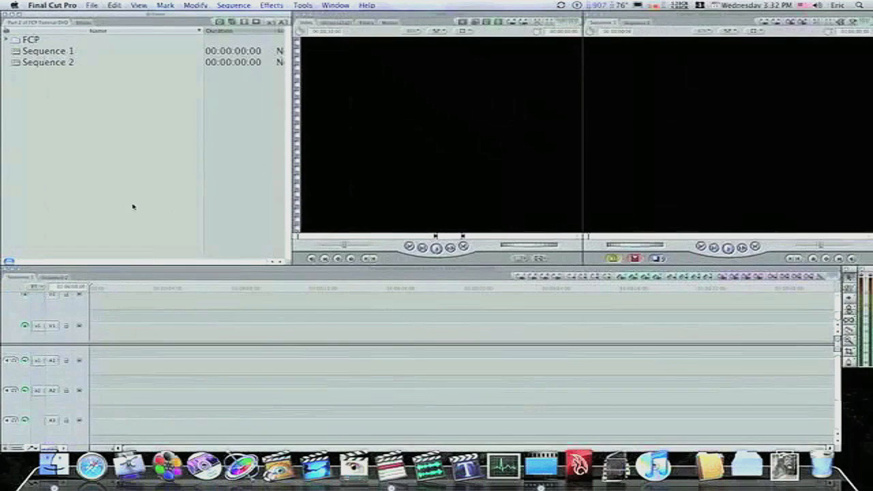
{"action": "right_click", "coordinate": [133, 206]}
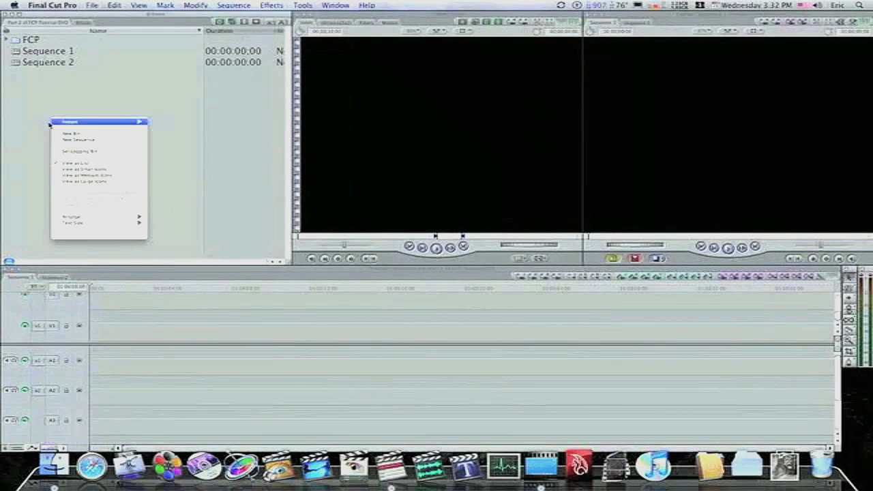
{"action": "mouse_move", "coordinate": [79, 150]}
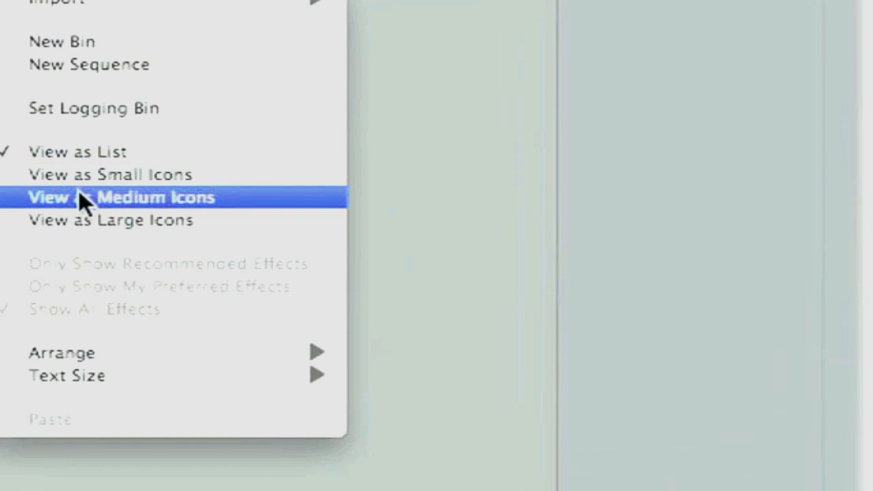
{"action": "left_click", "coordinate": [122, 197]}
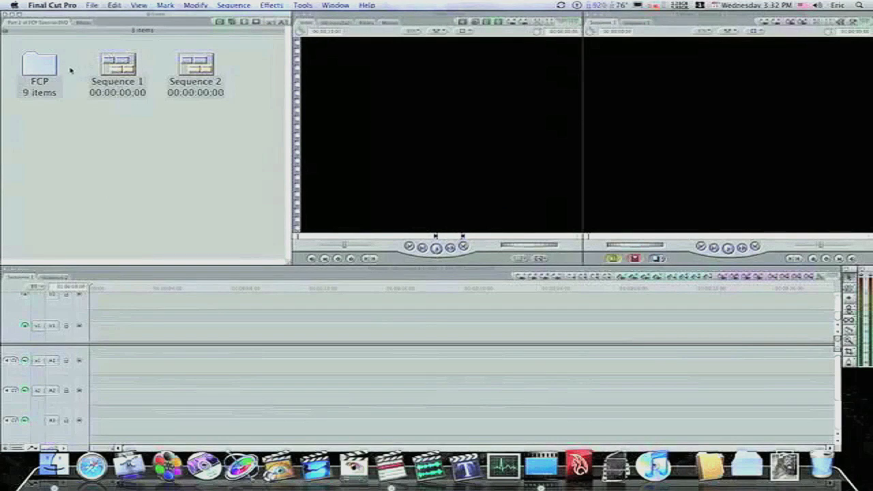
{"action": "double_click", "coordinate": [39, 64]}
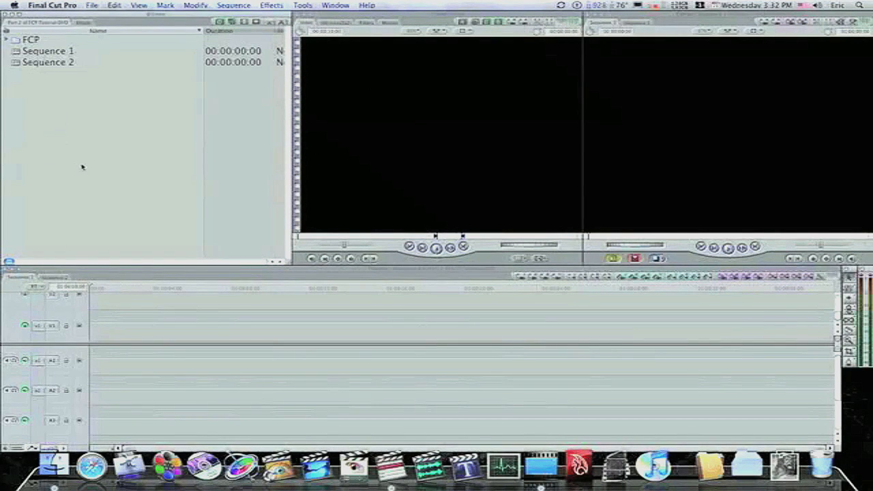
{"action": "mouse_move", "coordinate": [276, 194]}
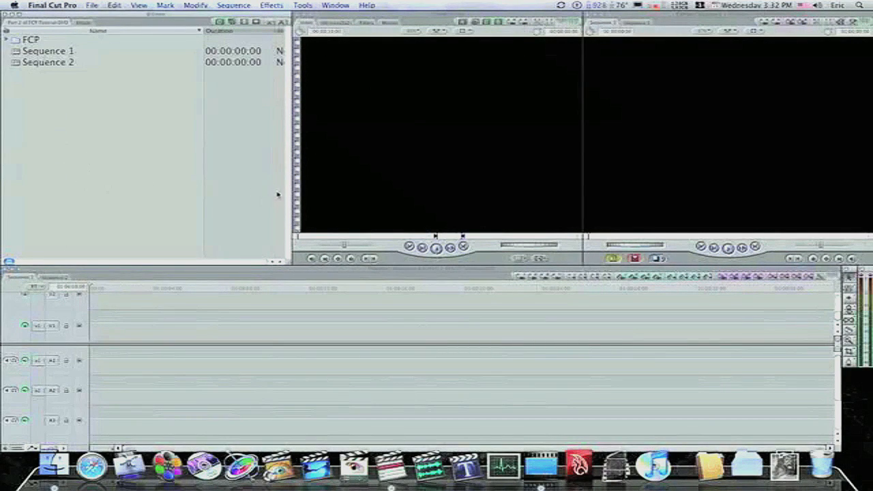
{"action": "mouse_move", "coordinate": [59, 131]}
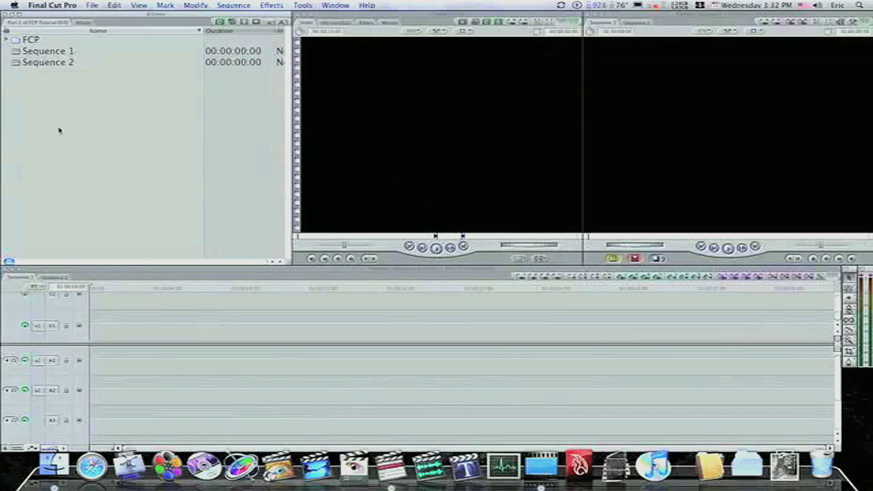
Create Bin 1 from the Browser's right-click menu.
{"action": "right_click", "coordinate": [59, 131]}
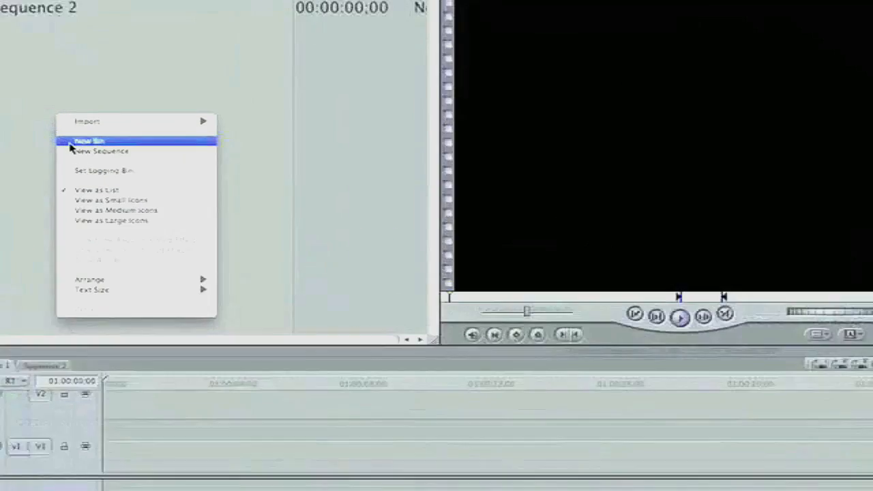
{"action": "left_click", "coordinate": [89, 141]}
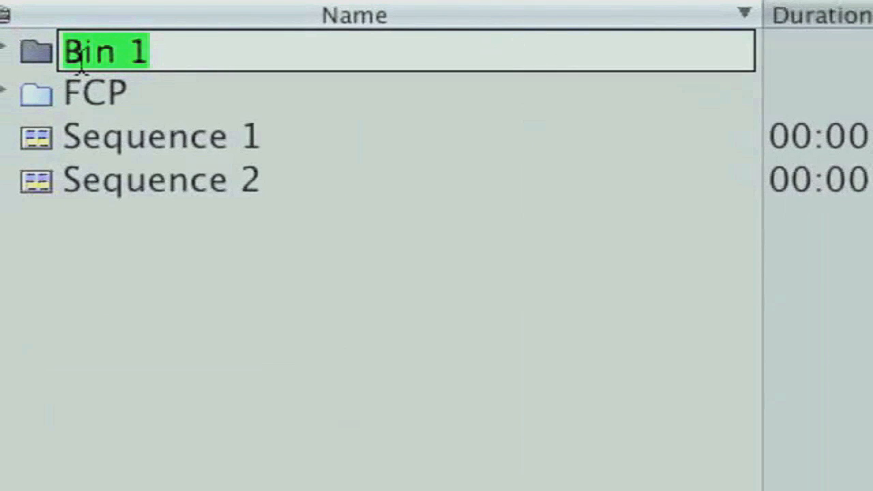
Name the new bin 'project 1'.
{"action": "type", "text": "proje"}
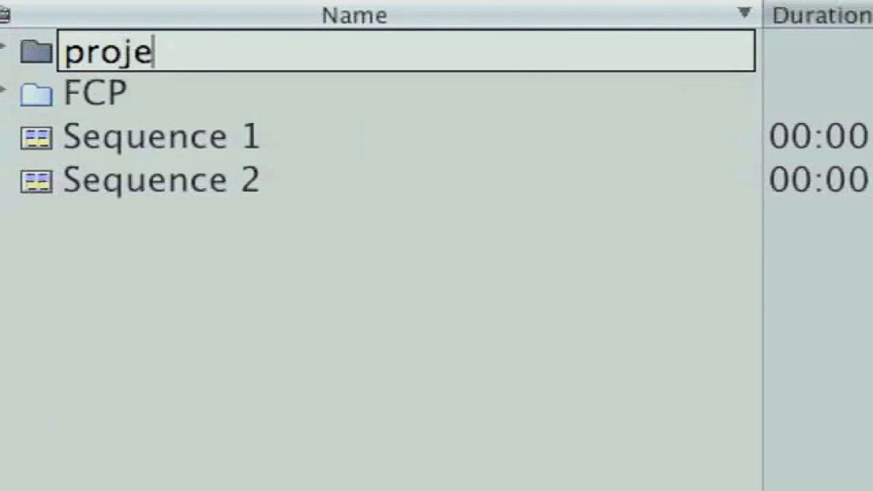
{"action": "type", "text": "ct 1"}
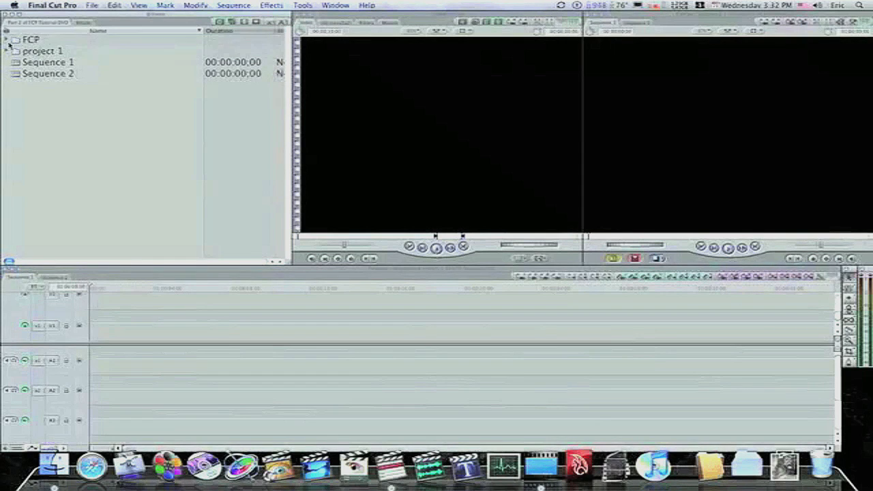
Expand the FCP bin's clip list, then expand and collapse project 1 to check its contents.
{"action": "left_click", "coordinate": [6, 40]}
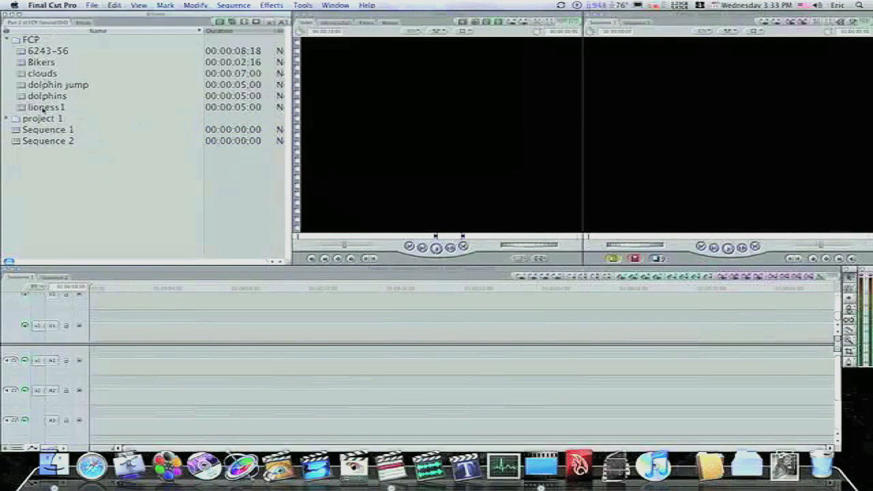
{"action": "left_click", "coordinate": [6, 118]}
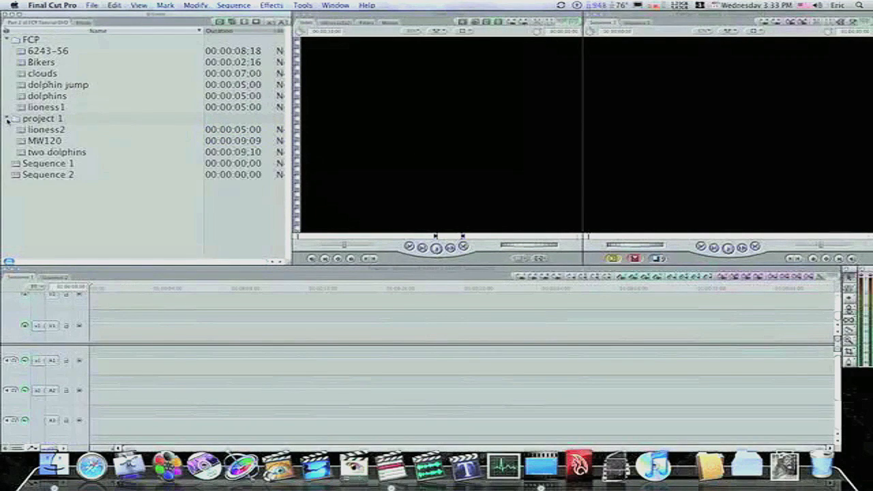
{"action": "left_click", "coordinate": [6, 118]}
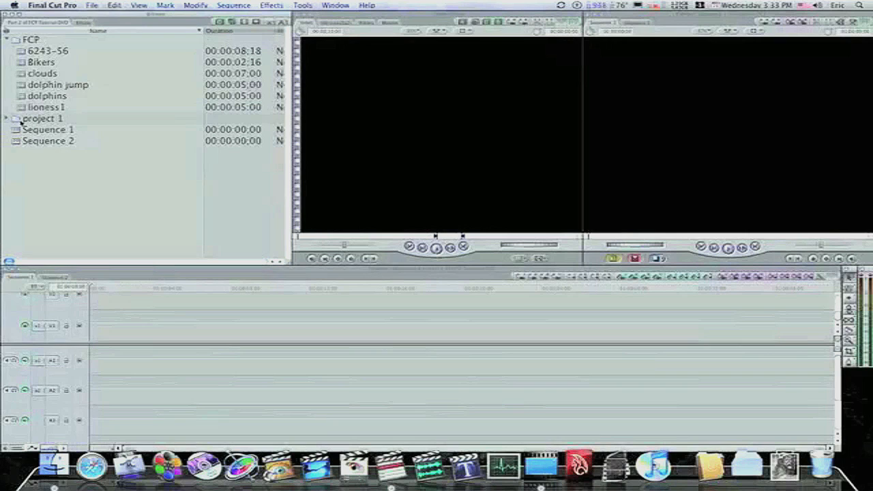
{"action": "left_click", "coordinate": [6, 118]}
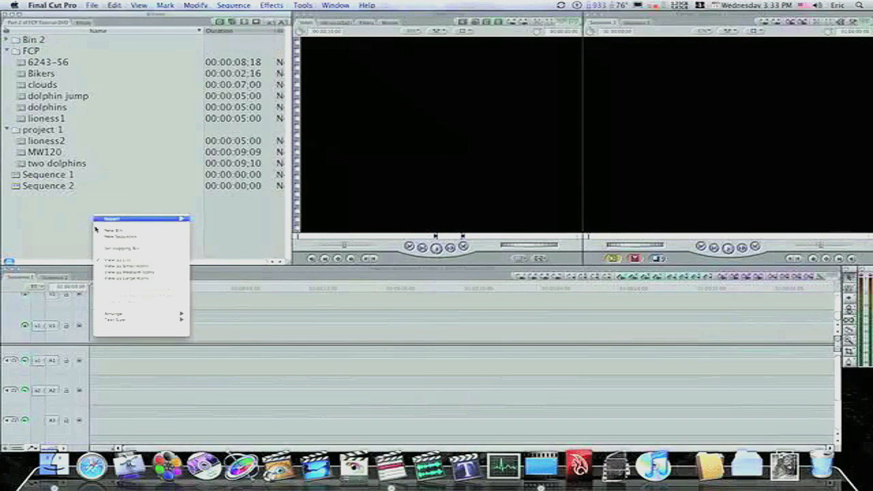
Create 'video' and 'audio' bins and move them and the loose clips into project 1.
{"action": "left_click", "coordinate": [115, 229]}
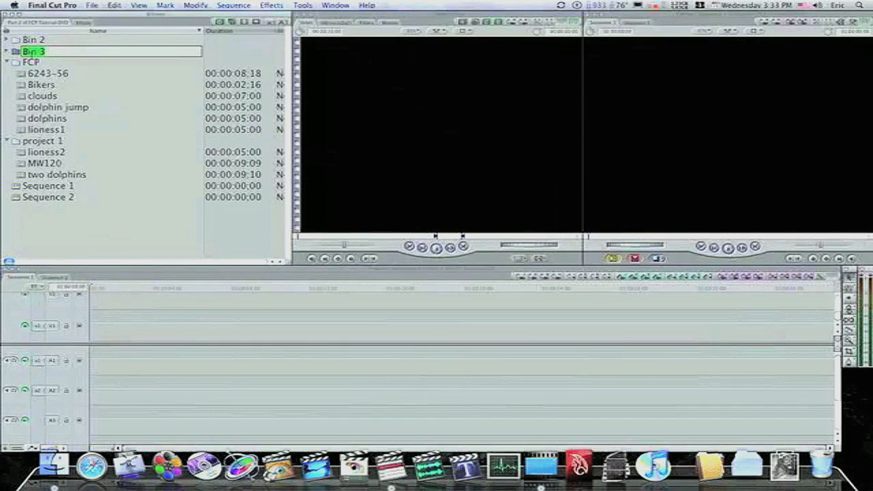
{"action": "type", "text": "video"}
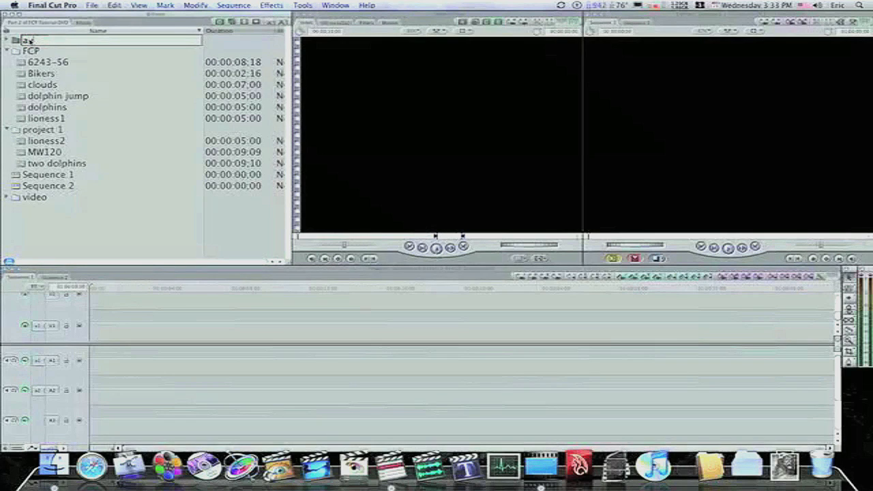
{"action": "type", "text": "udio"}
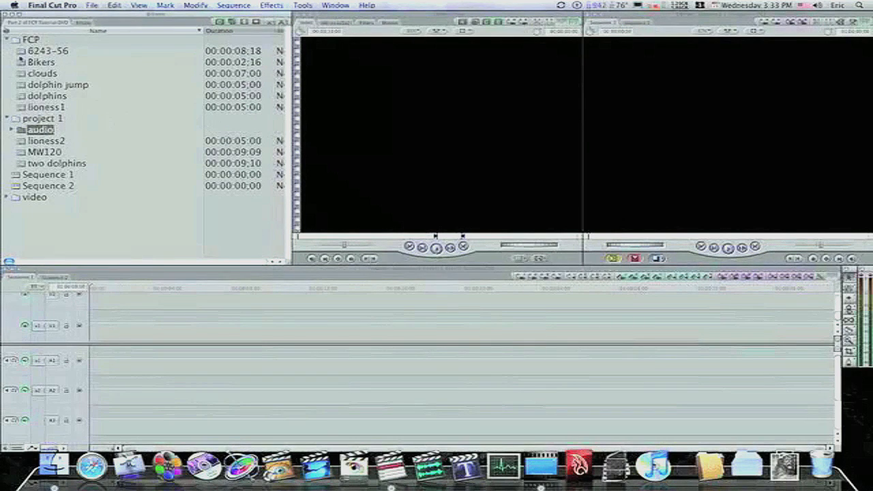
{"action": "left_click", "coordinate": [35, 197]}
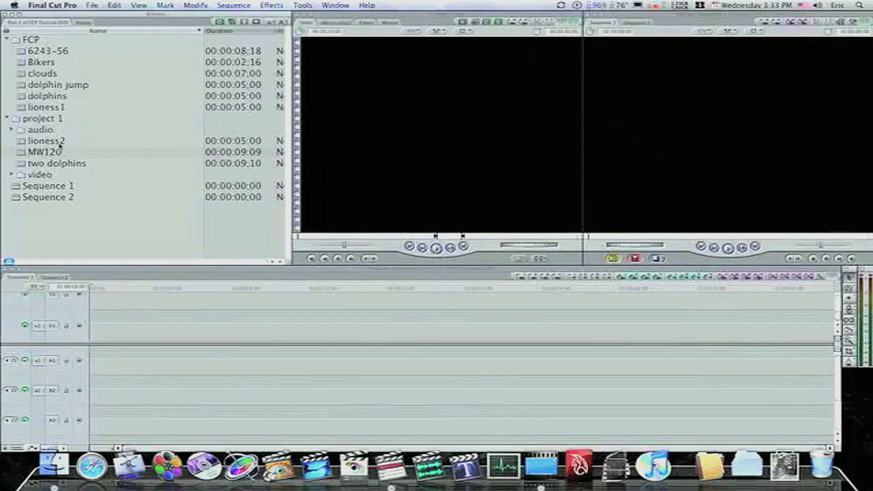
{"action": "left_click", "coordinate": [56, 163]}
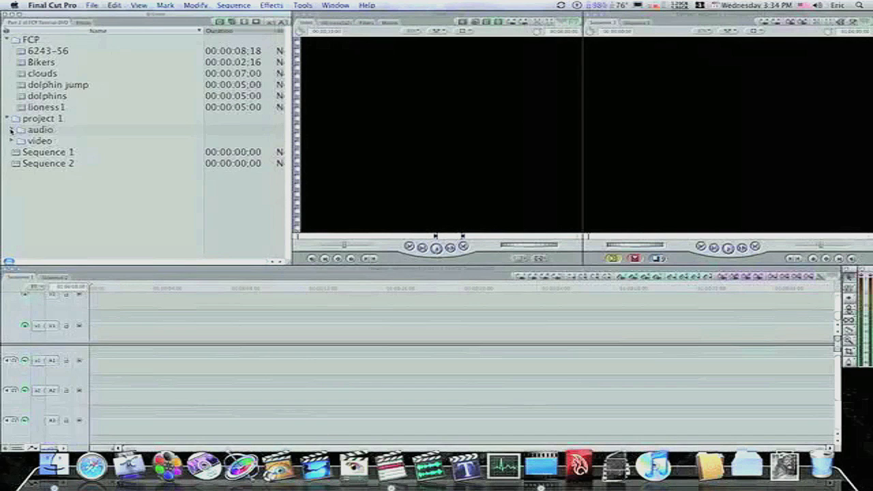
Drag Sequence 1 into the project 1 bin.
{"action": "left_click", "coordinate": [11, 130]}
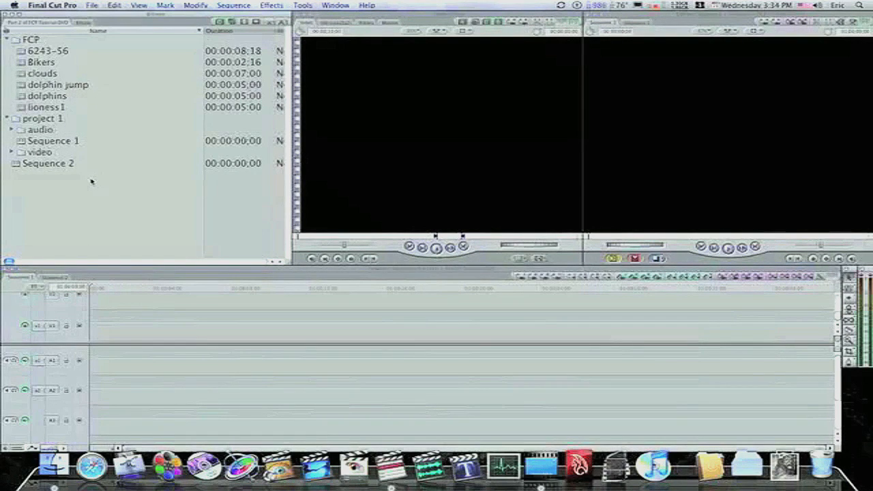
{"action": "mouse_move", "coordinate": [94, 181]}
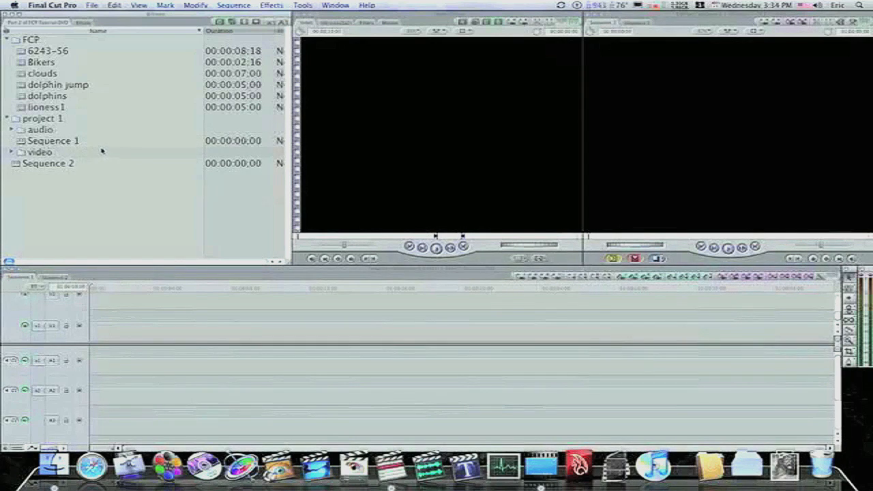
{"action": "left_click", "coordinate": [92, 6]}
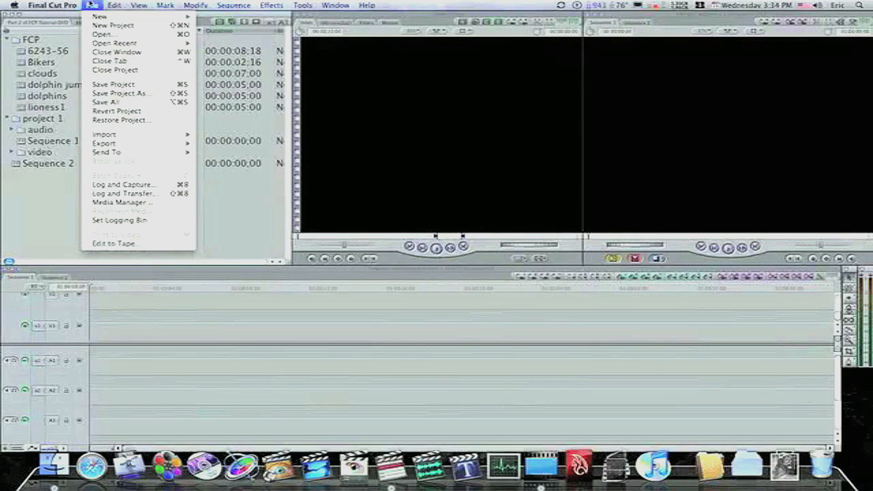
{"action": "mouse_move", "coordinate": [100, 15]}
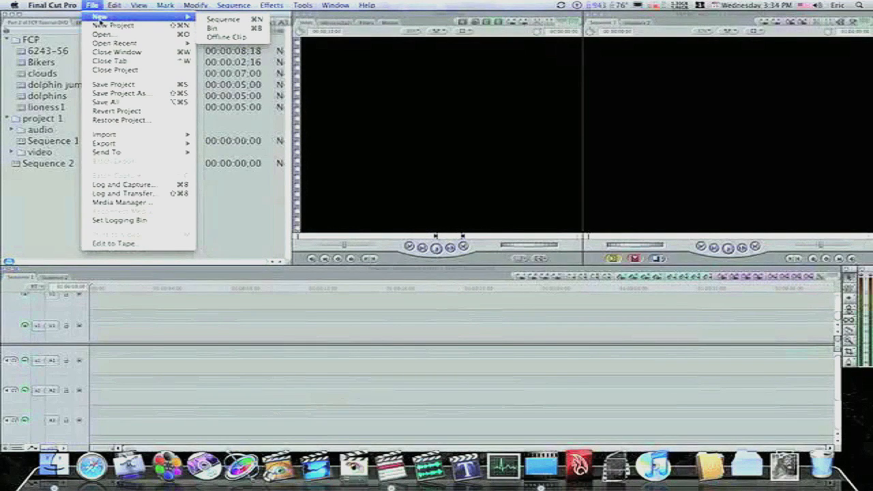
{"action": "left_click", "coordinate": [114, 5]}
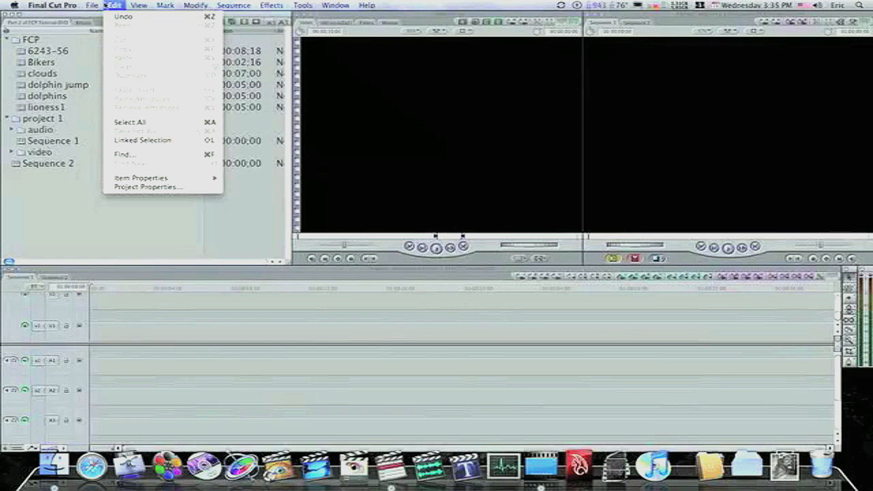
{"action": "left_click", "coordinate": [93, 5]}
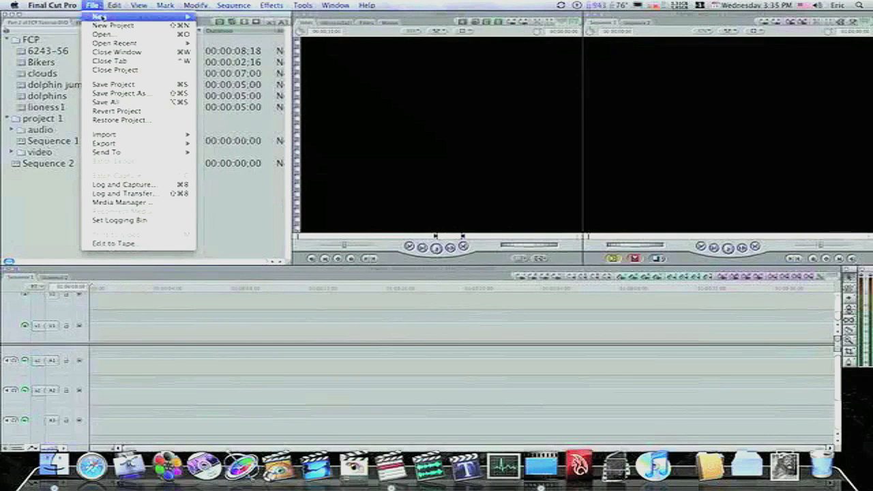
{"action": "left_click", "coordinate": [103, 35]}
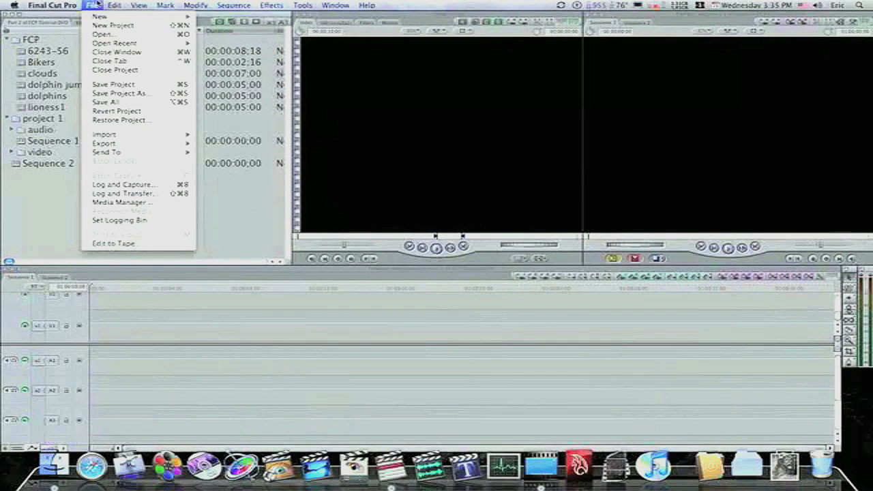
{"action": "mouse_move", "coordinate": [130, 134]}
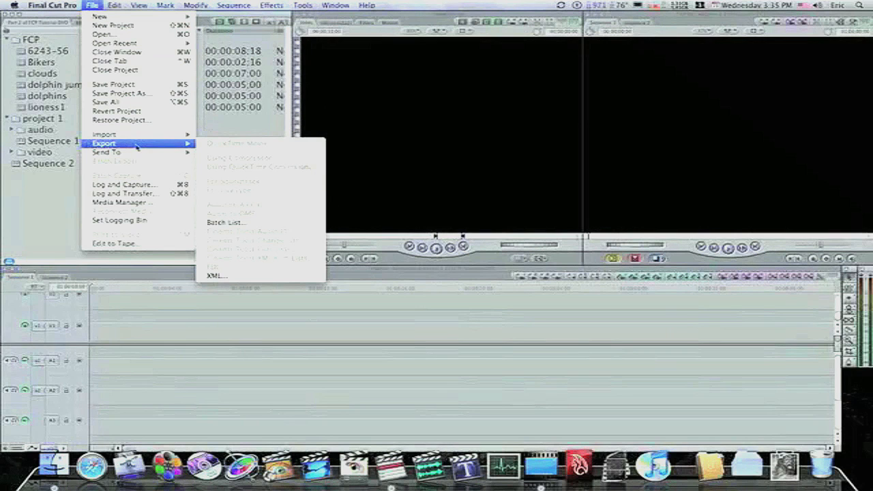
{"action": "mouse_move", "coordinate": [125, 193]}
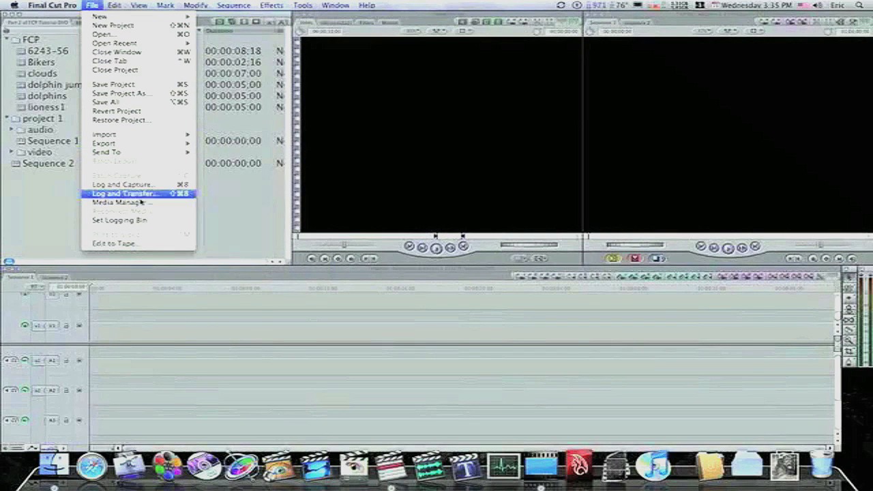
{"action": "mouse_move", "coordinate": [123, 184]}
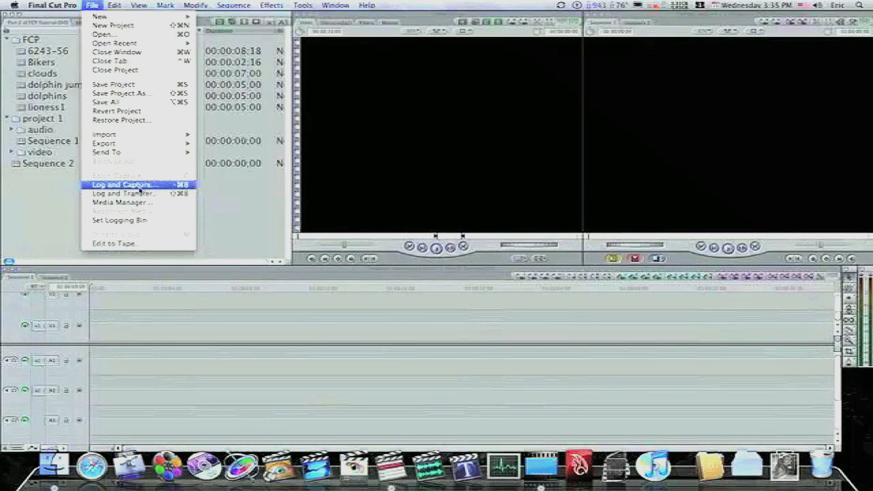
{"action": "mouse_move", "coordinate": [123, 202]}
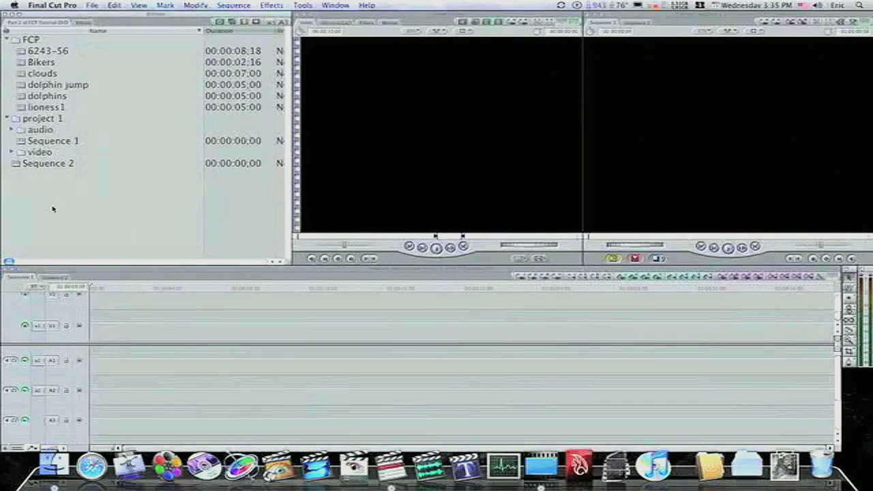
{"action": "mouse_move", "coordinate": [131, 85]}
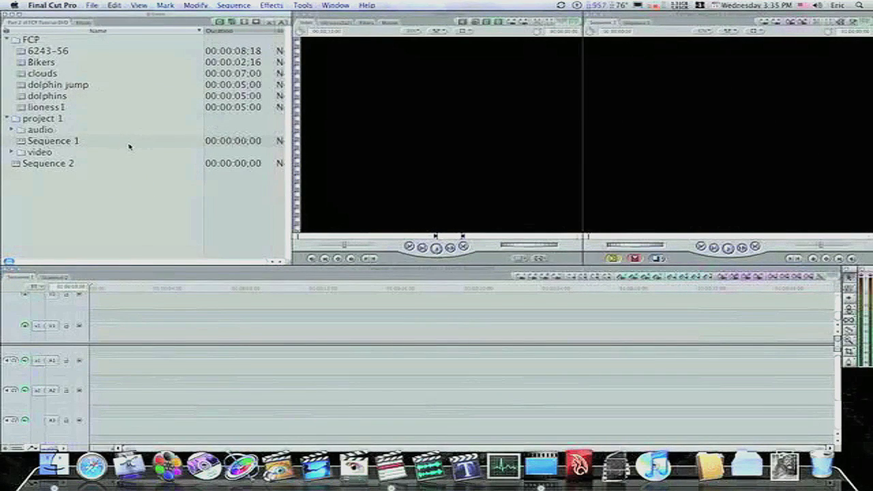
{"action": "mouse_move", "coordinate": [126, 135]}
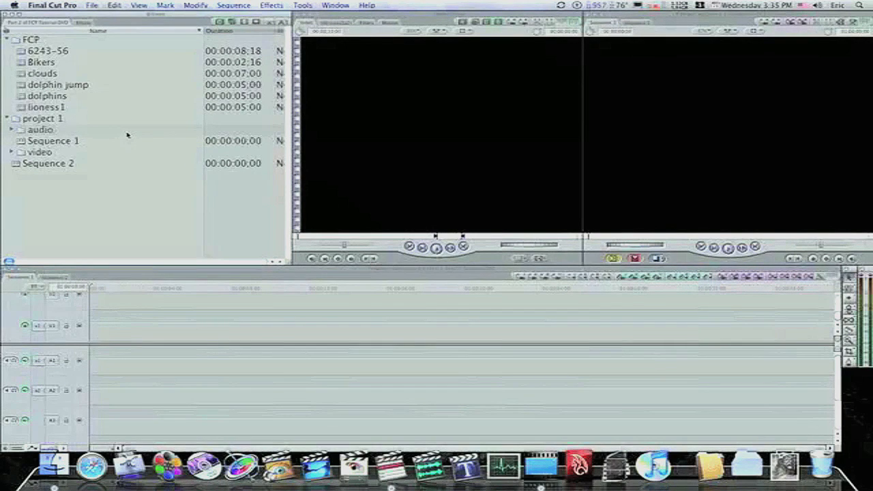
{"action": "mouse_move", "coordinate": [127, 135]}
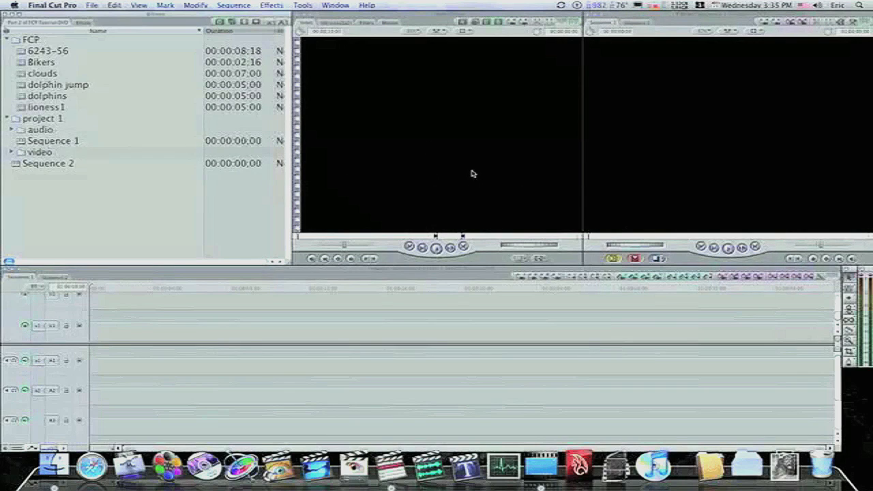
{"action": "mouse_move", "coordinate": [206, 329]}
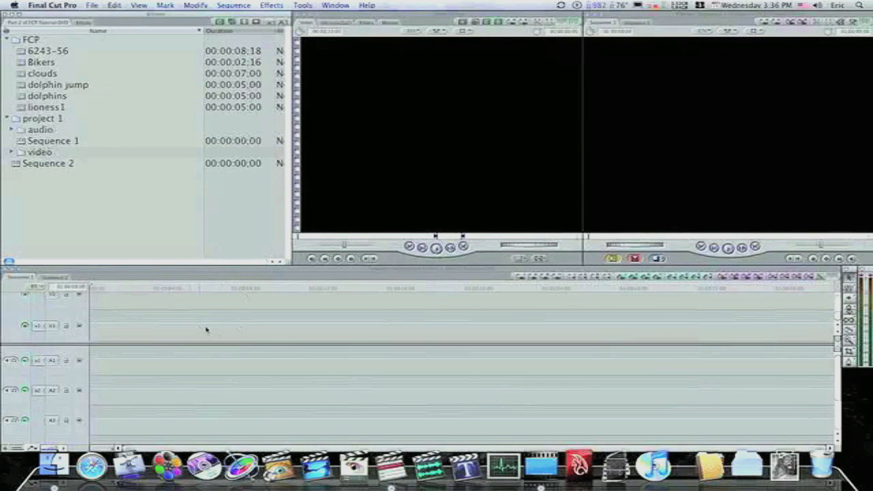
{"action": "mouse_move", "coordinate": [343, 352]}
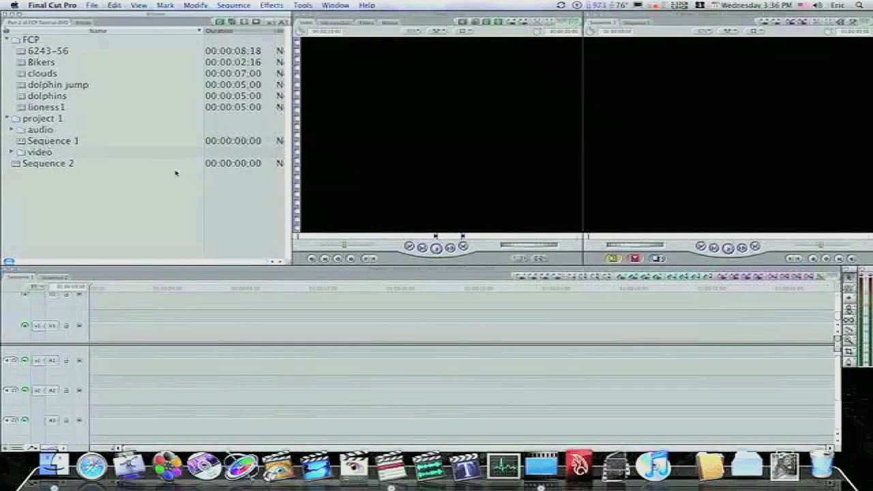
{"action": "mouse_move", "coordinate": [151, 236]}
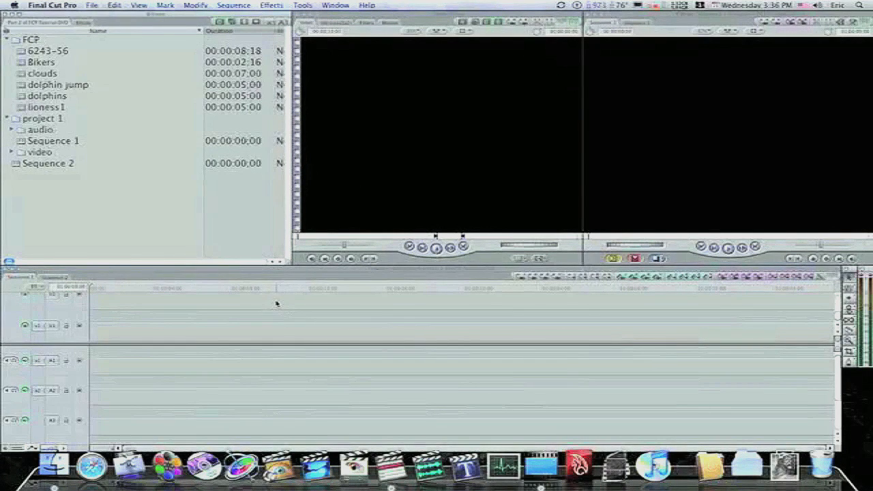
{"action": "mouse_move", "coordinate": [228, 252]}
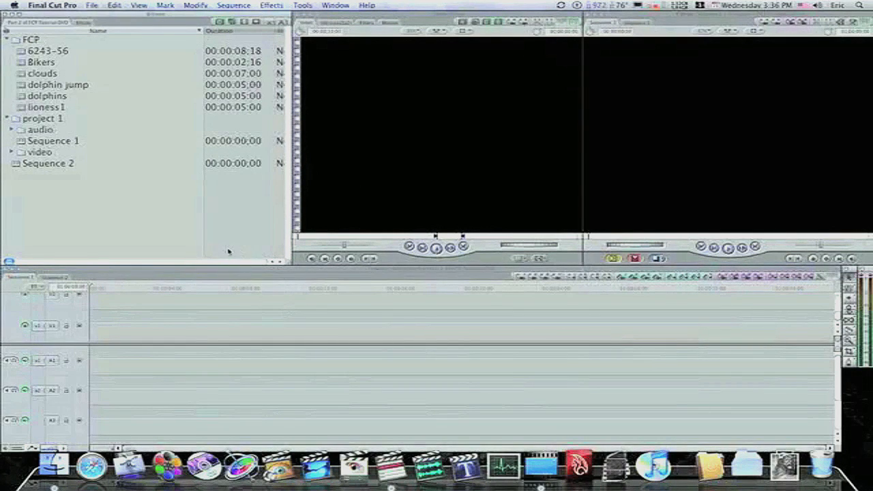